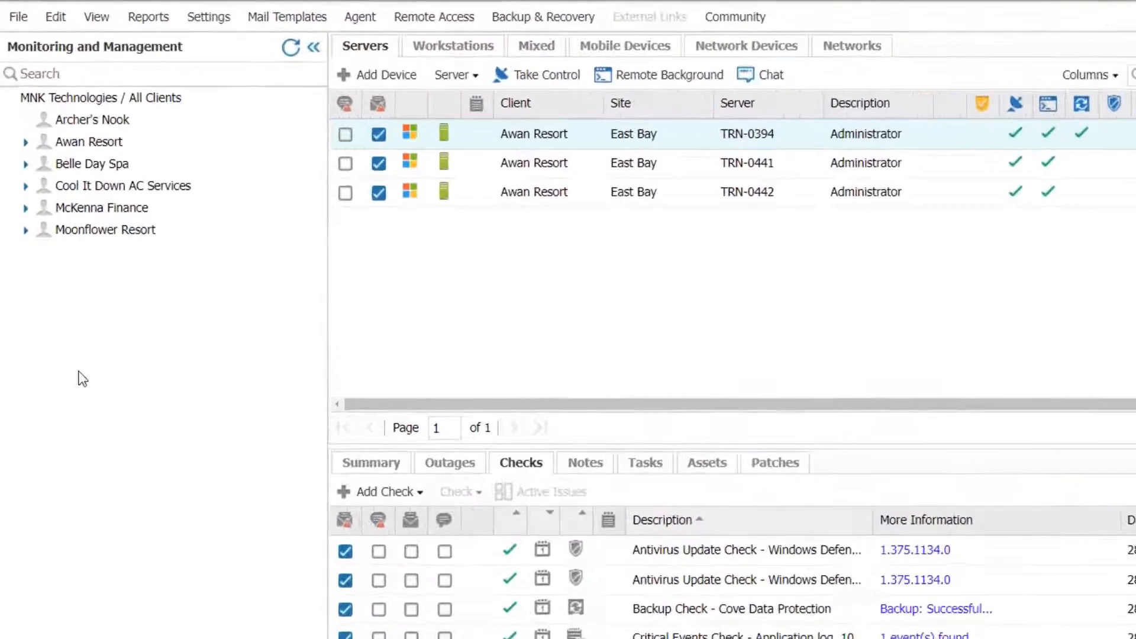
- Reach the Client groups page from Settings > Users
left_click(209, 17)
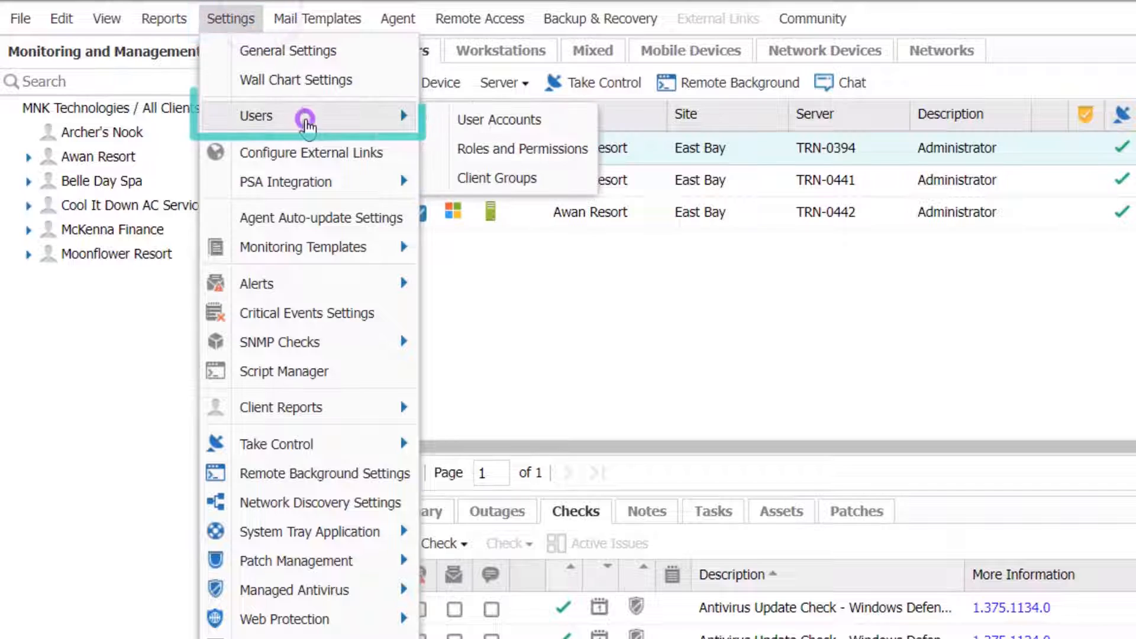
left_click(497, 178)
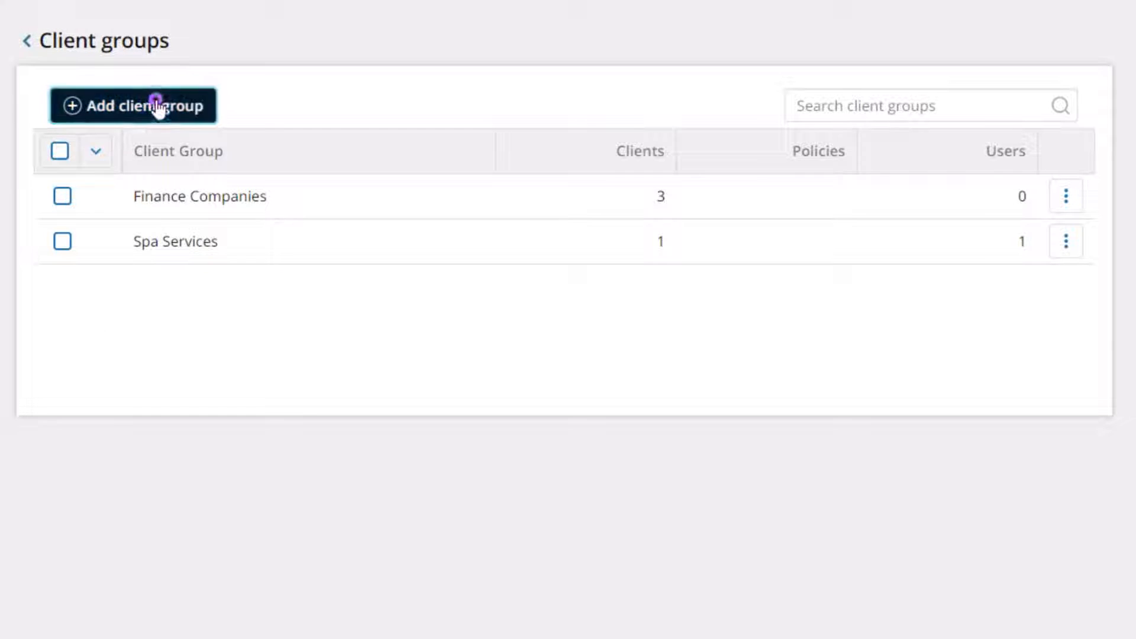
- Add a client group named 'Resort Club' with Awan Resort and Moonflower Resort and save it
left_click(134, 105)
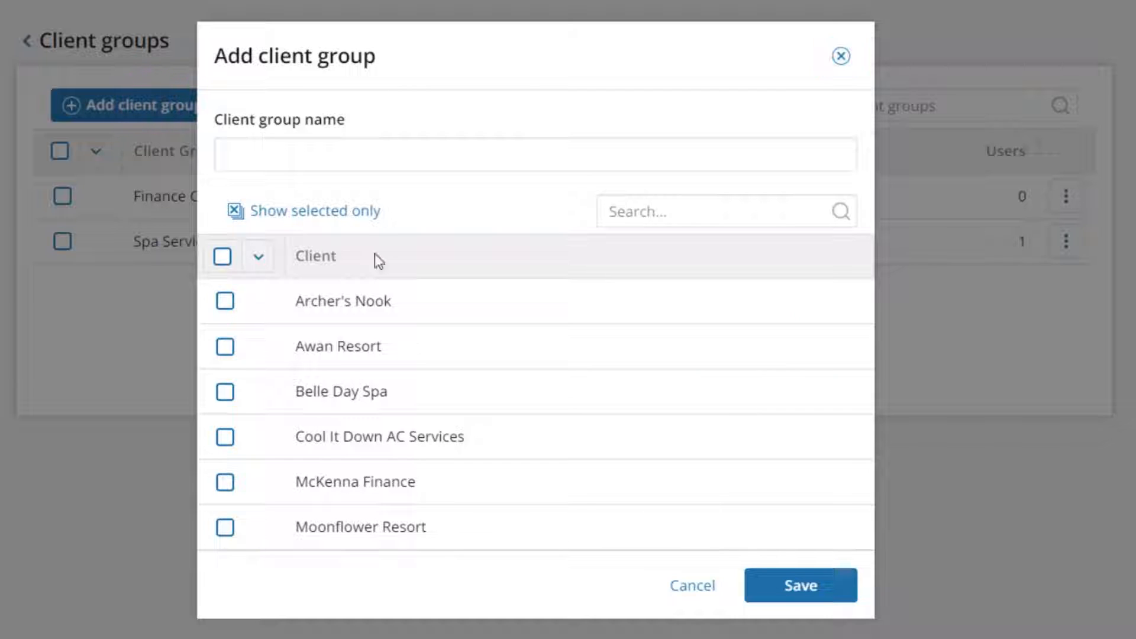
left_click(535, 154)
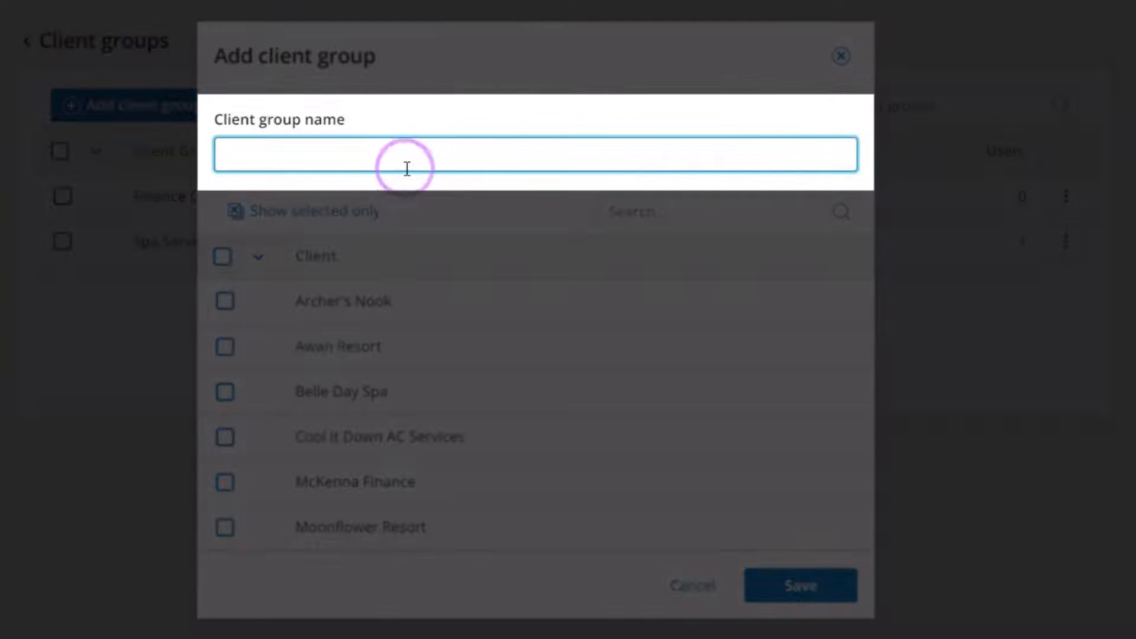
type("Resort C")
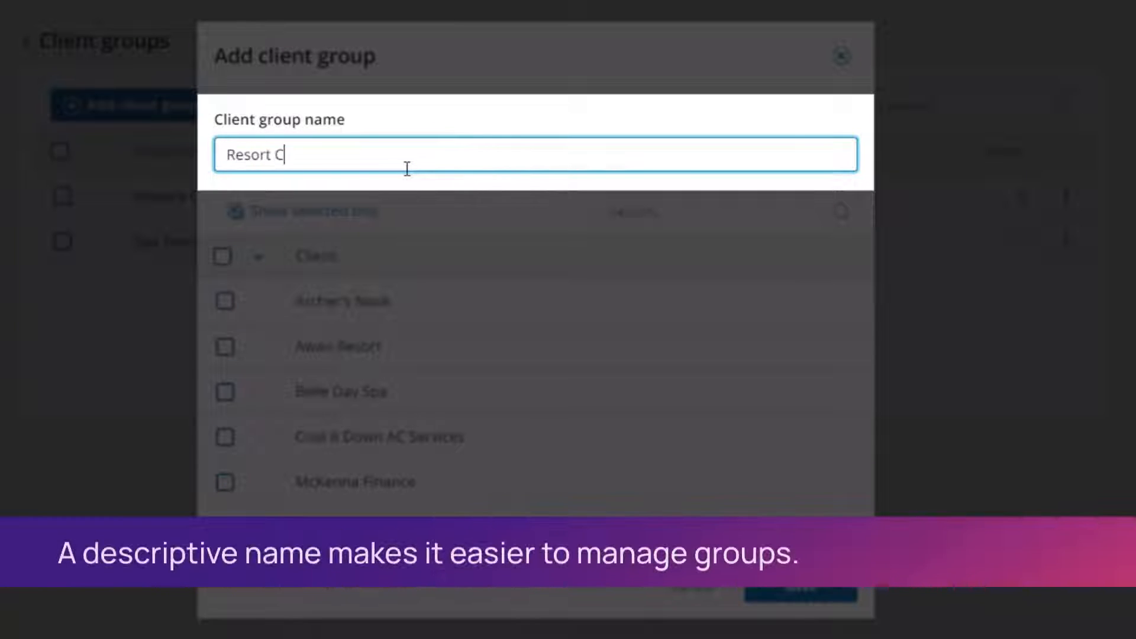
type("lub")
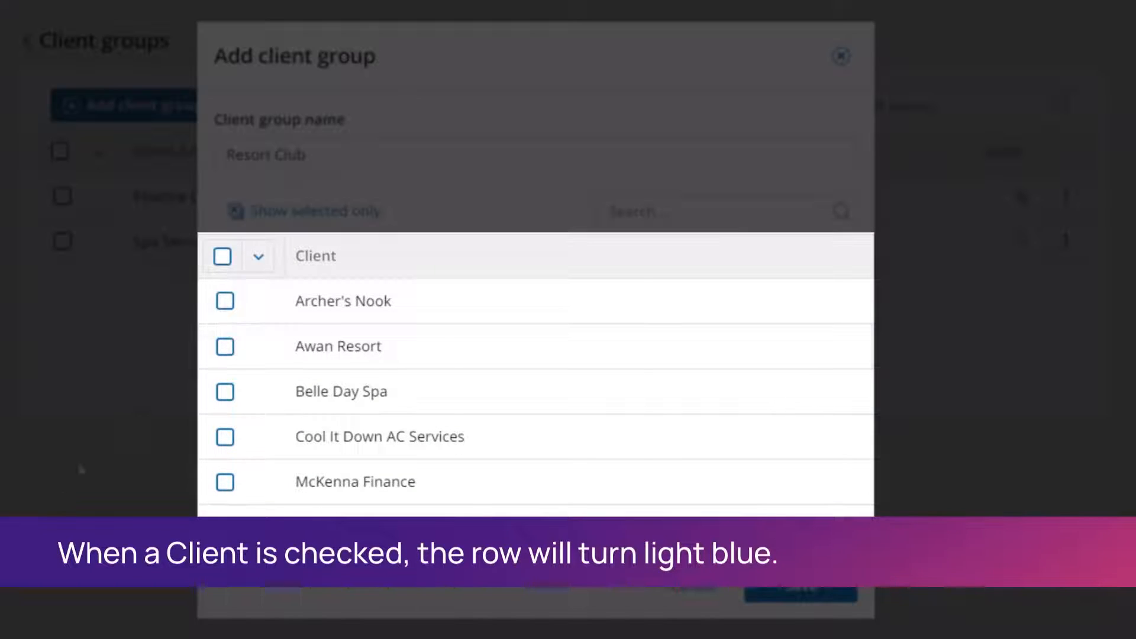
left_click(225, 347)
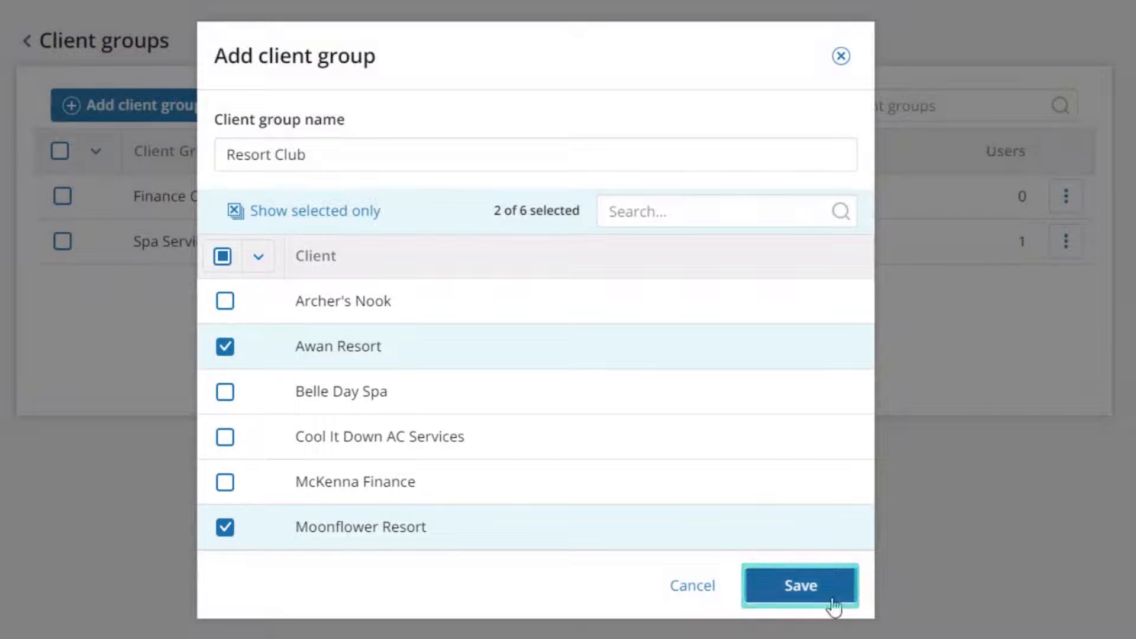
left_click(800, 586)
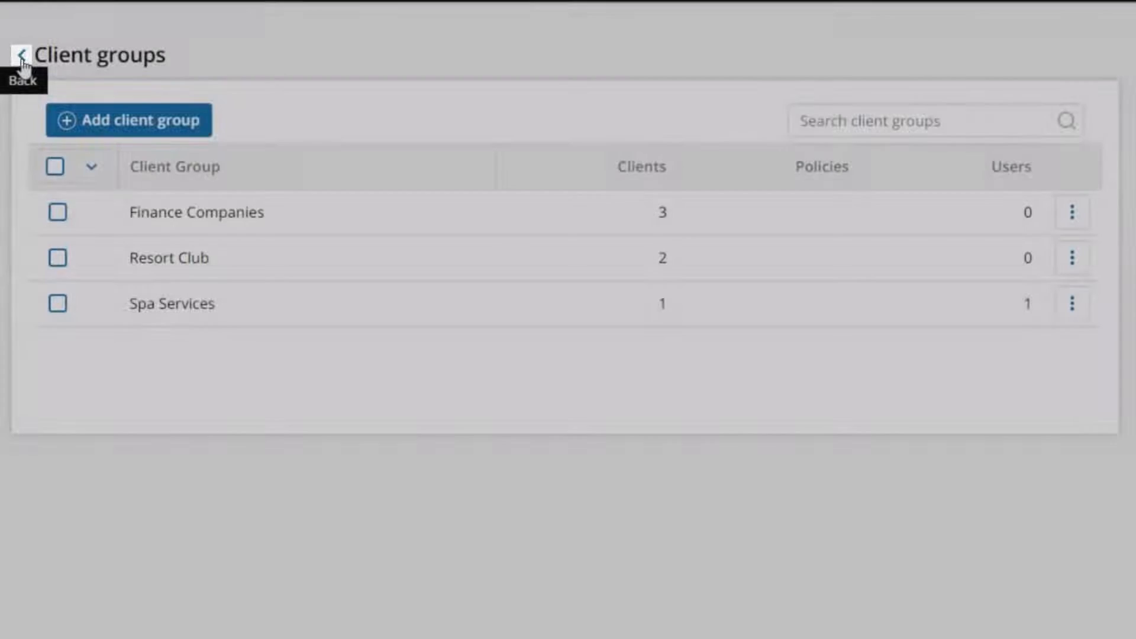
- Go back from Client groups to the monitoring console
left_click(18, 57)
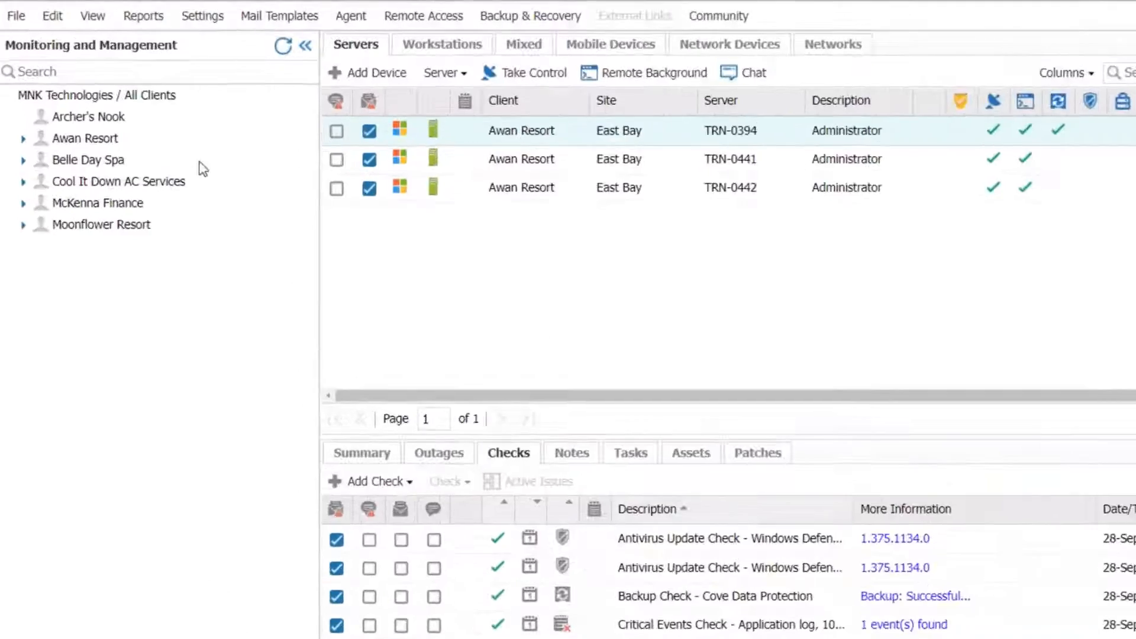
left_click(202, 15)
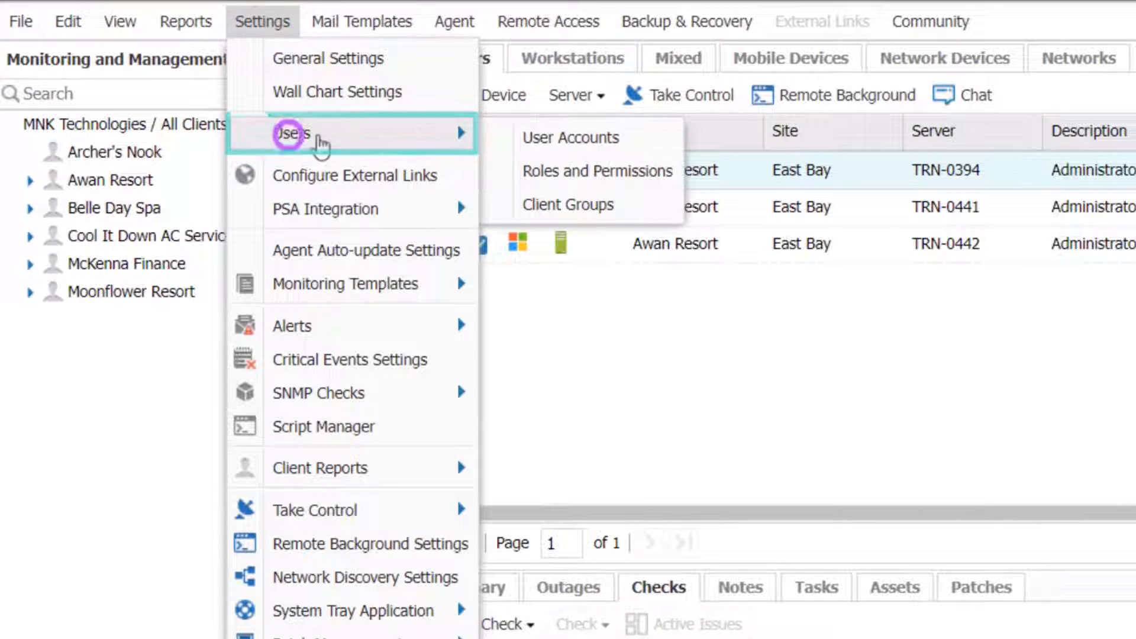
left_click(571, 138)
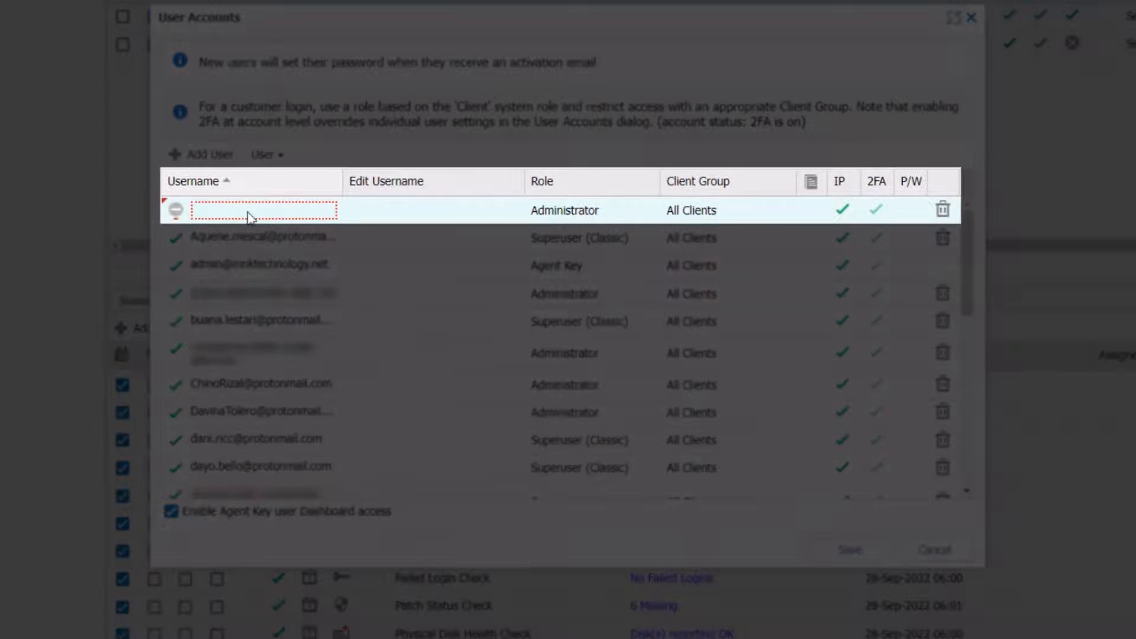
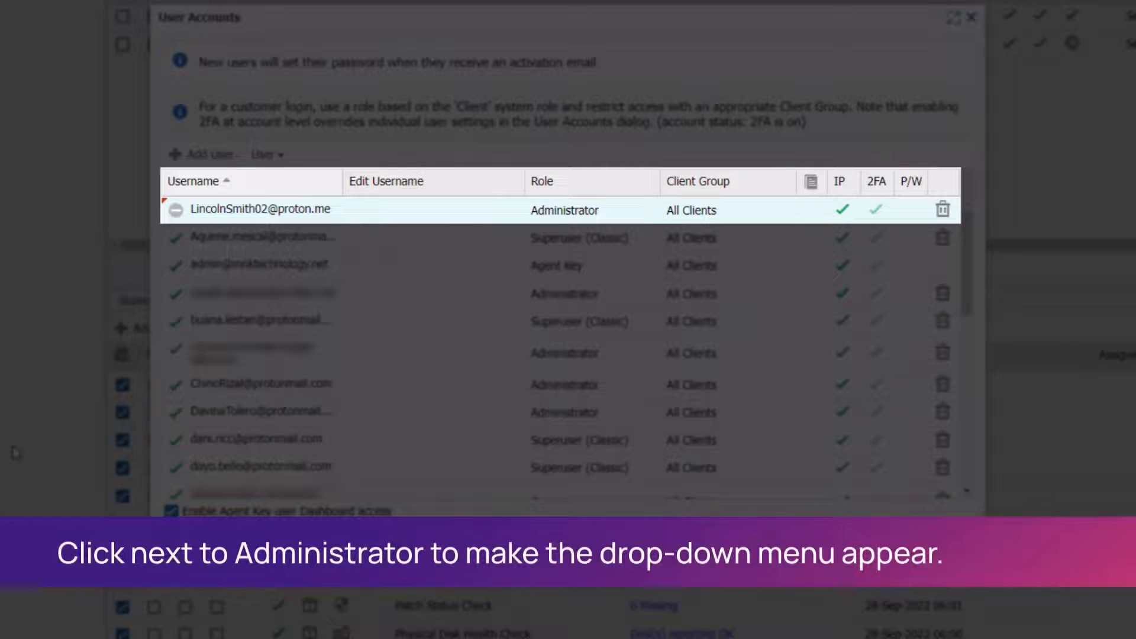
left_click(647, 211)
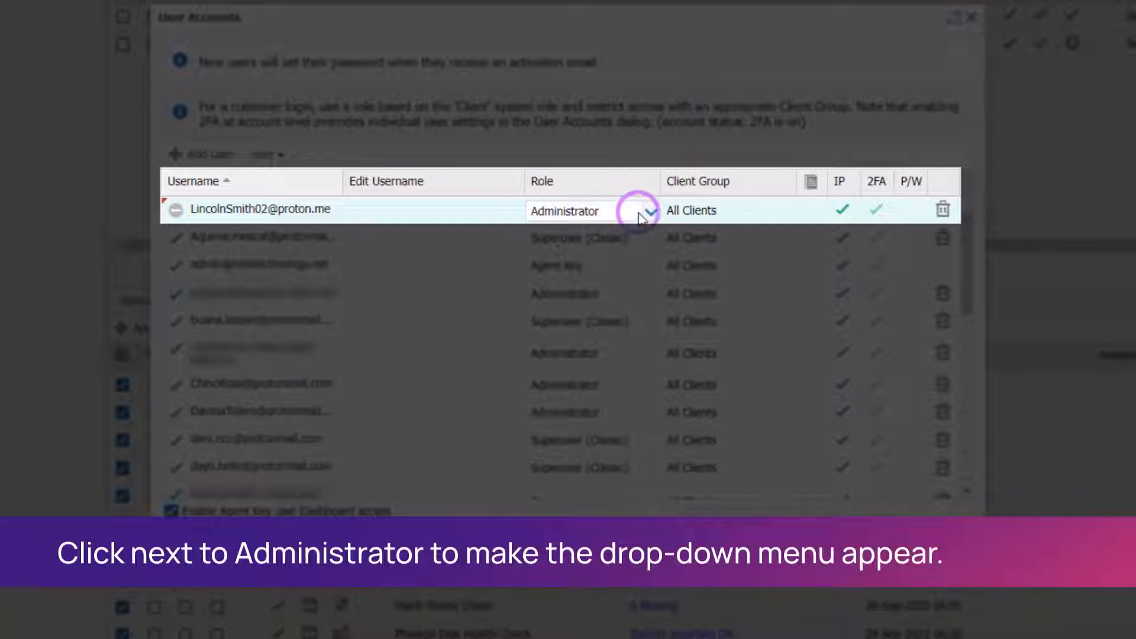
left_click(646, 211)
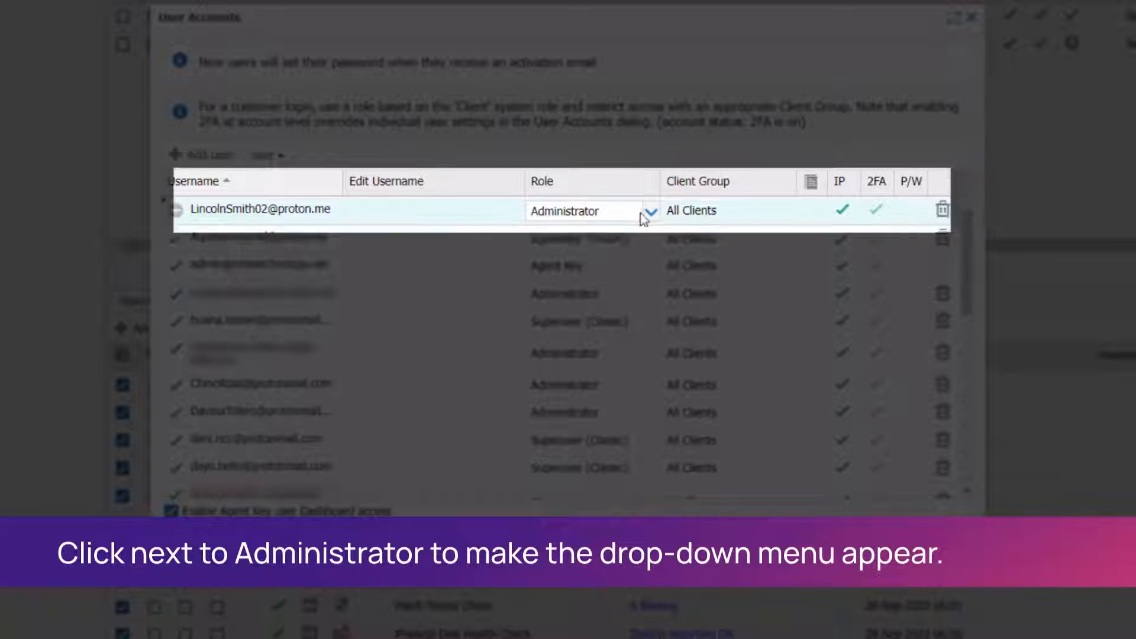
left_click(644, 211)
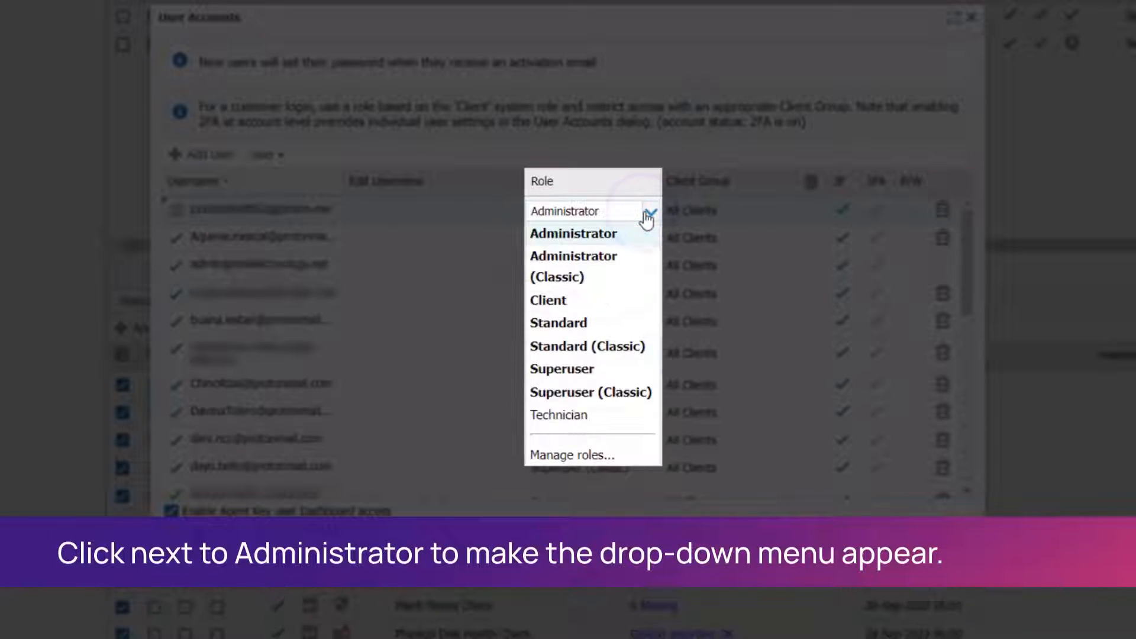
- Assign the new user the Standard role and the Resort Club client group
left_click(559, 322)
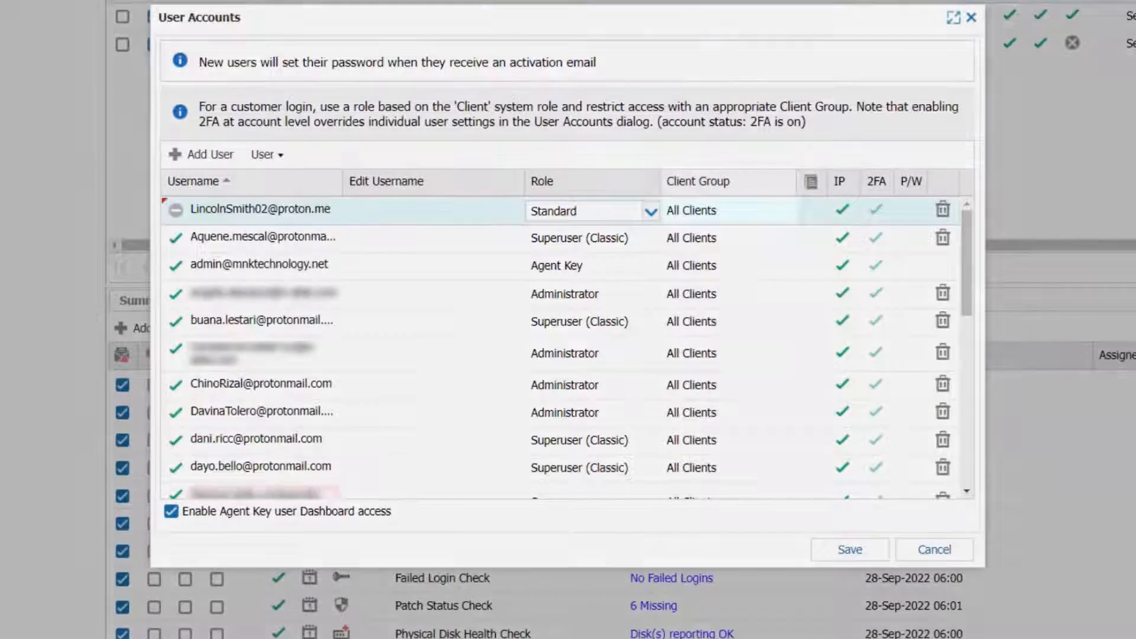
left_click(725, 210)
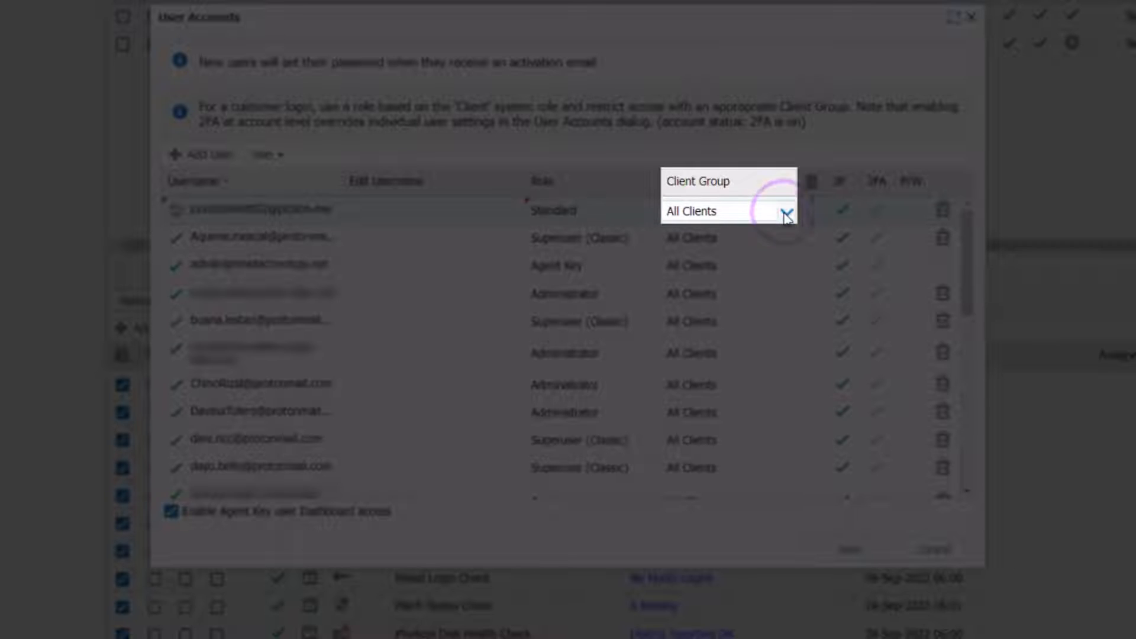
left_click(786, 211)
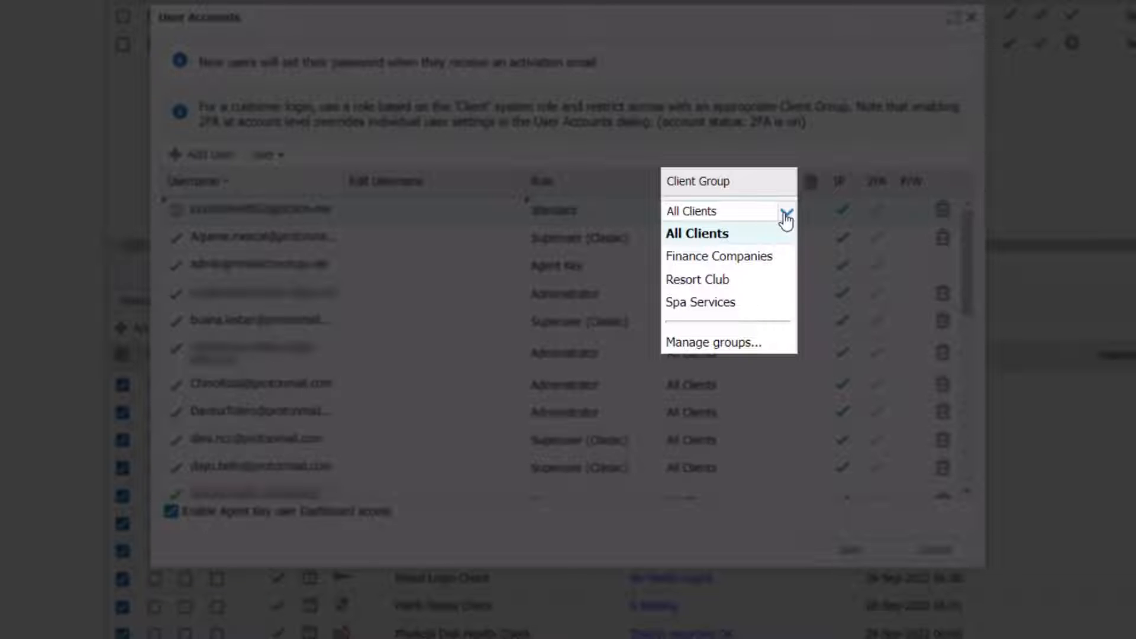
left_click(697, 279)
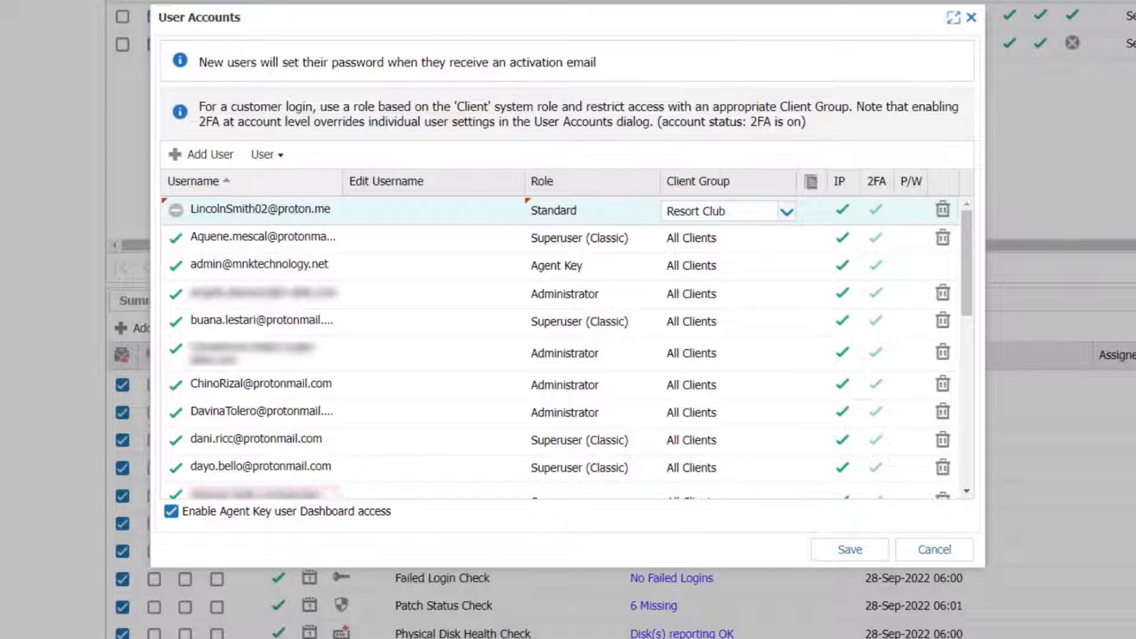
- Save the new user account and confirm with your password in the Password Required prompt
left_click(850, 549)
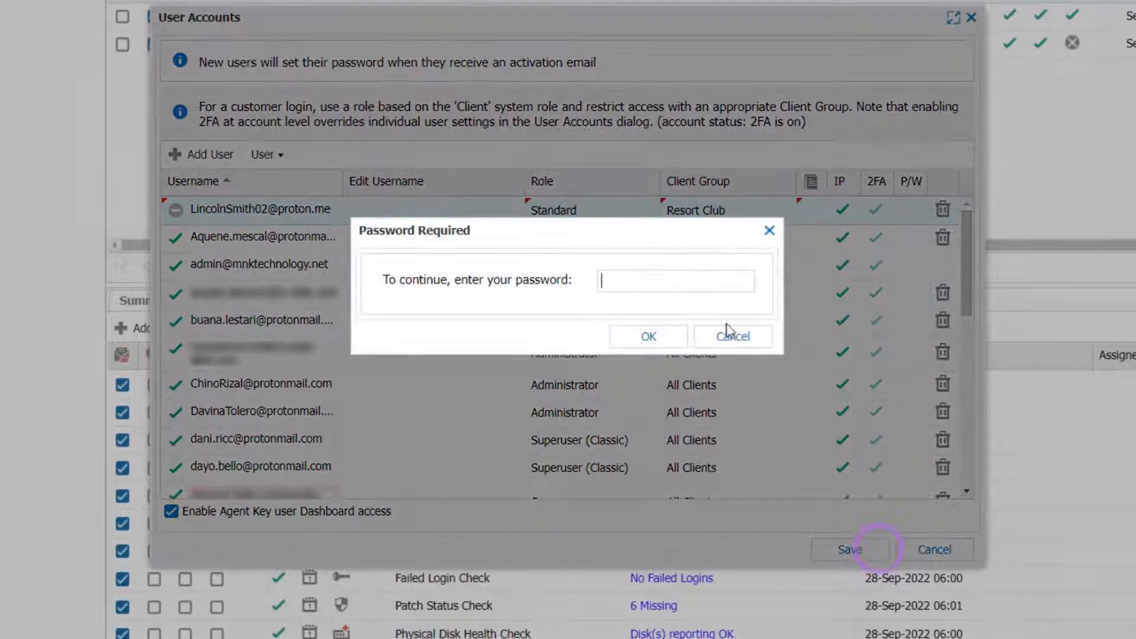
type("•")
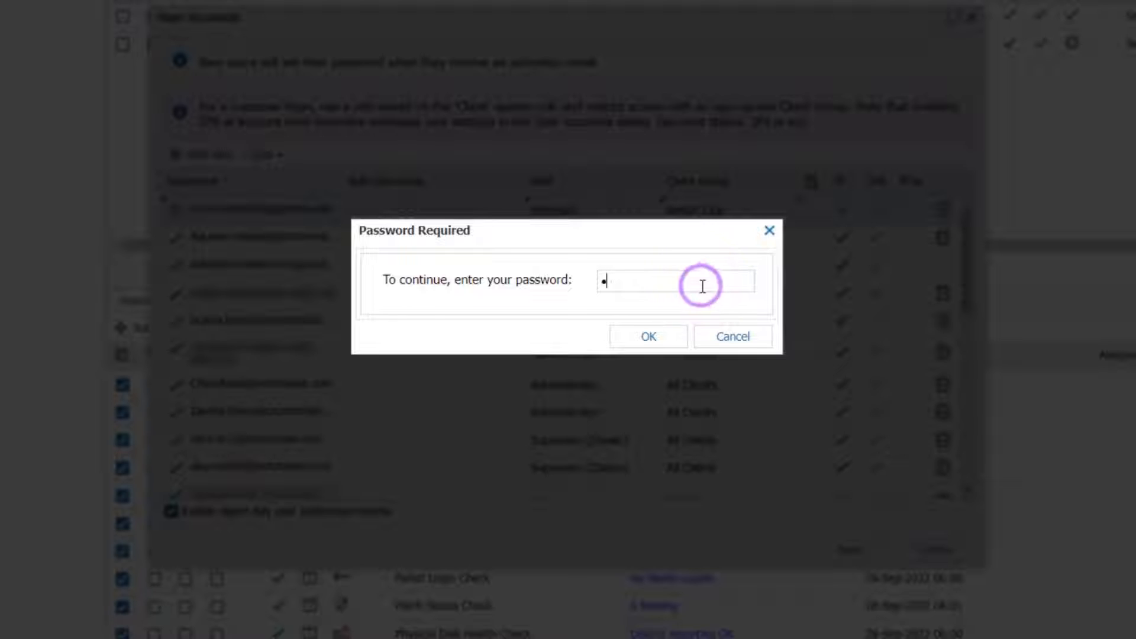
left_click(647, 335)
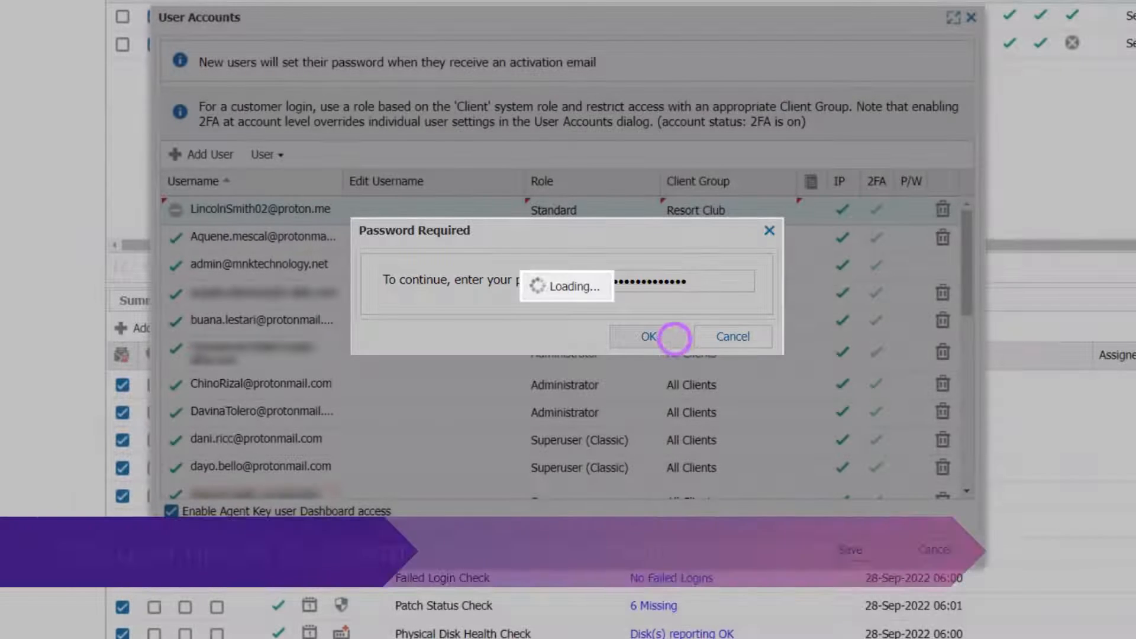
left_click(647, 336)
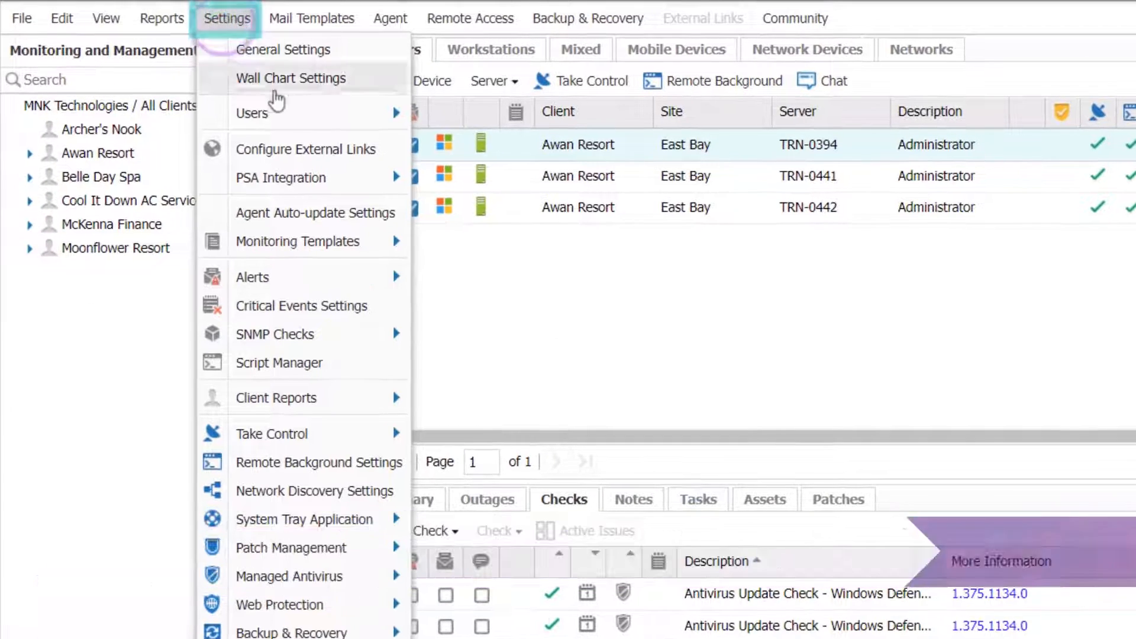
mouse_move(252, 114)
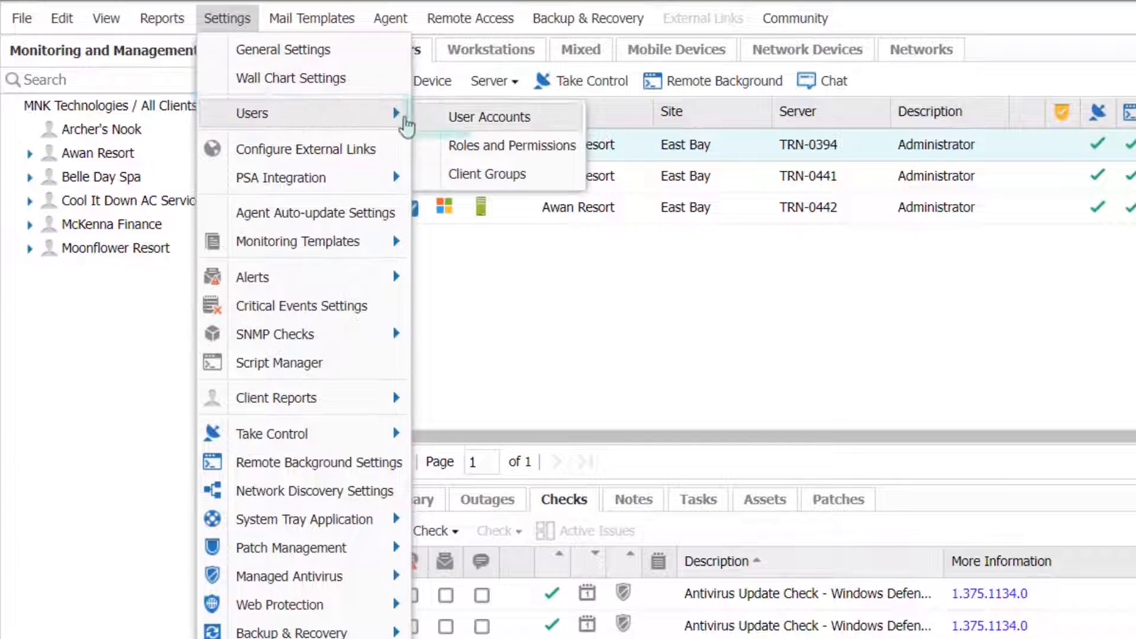
- Reopen User Accounts and show a user's Password Reset submenu with 2FA options
left_click(489, 117)
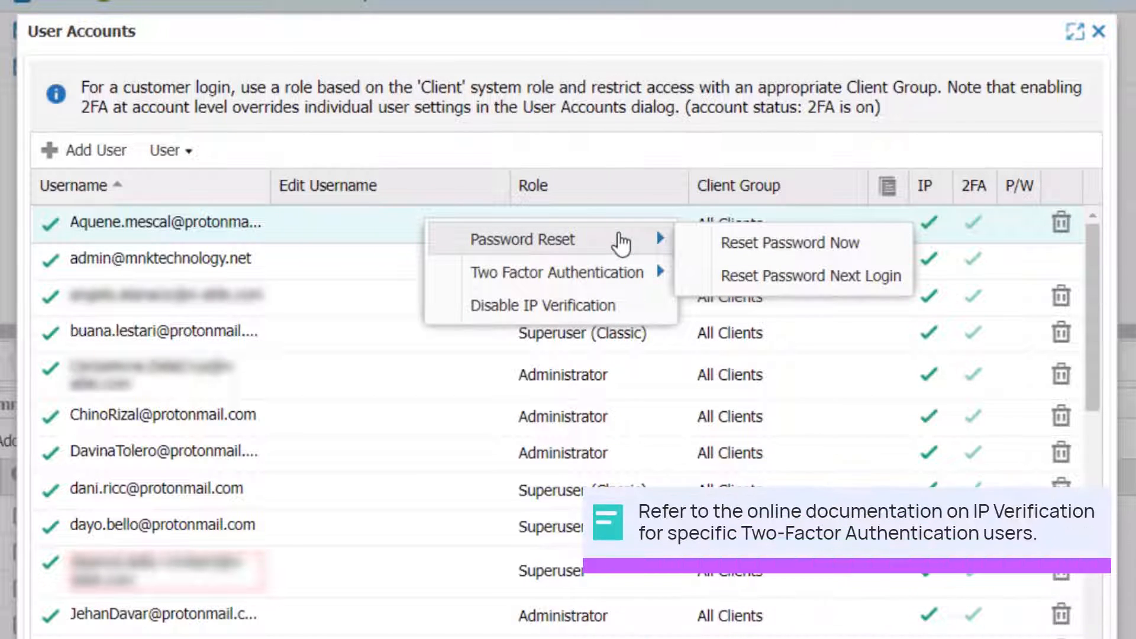
mouse_move(554, 273)
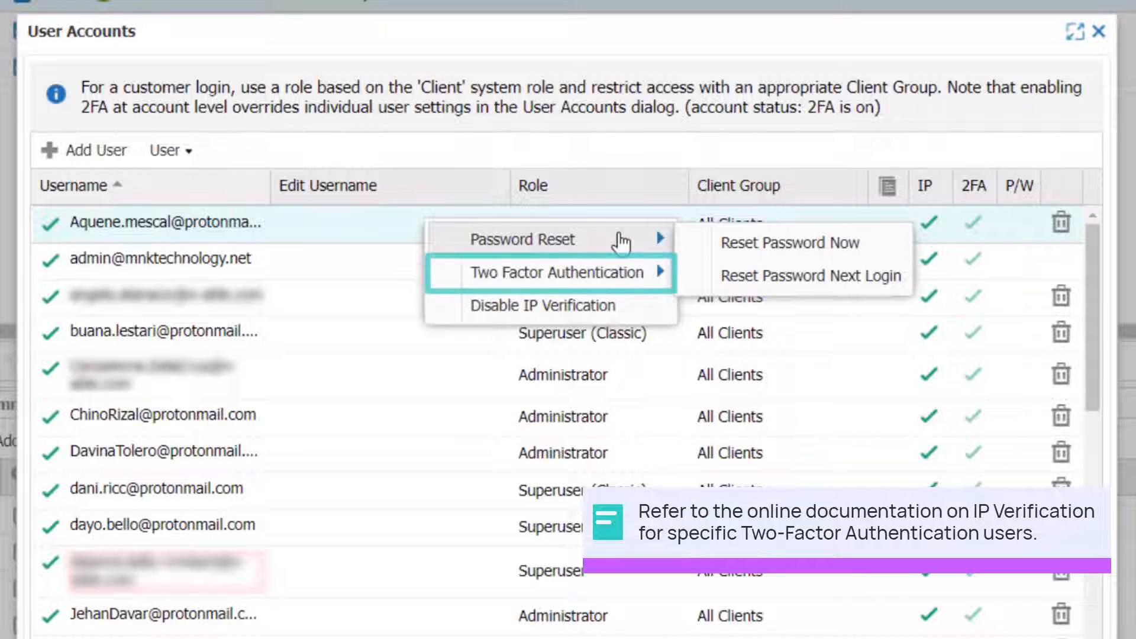